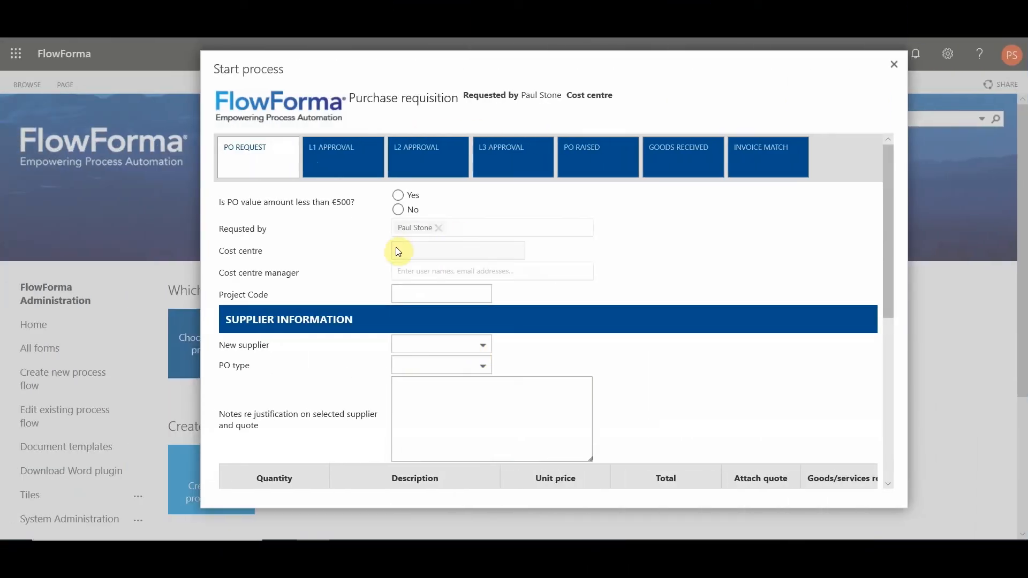
# Scroll through the mobile New Purchase requisition form, then close it.
pyautogui.scroll(-3)
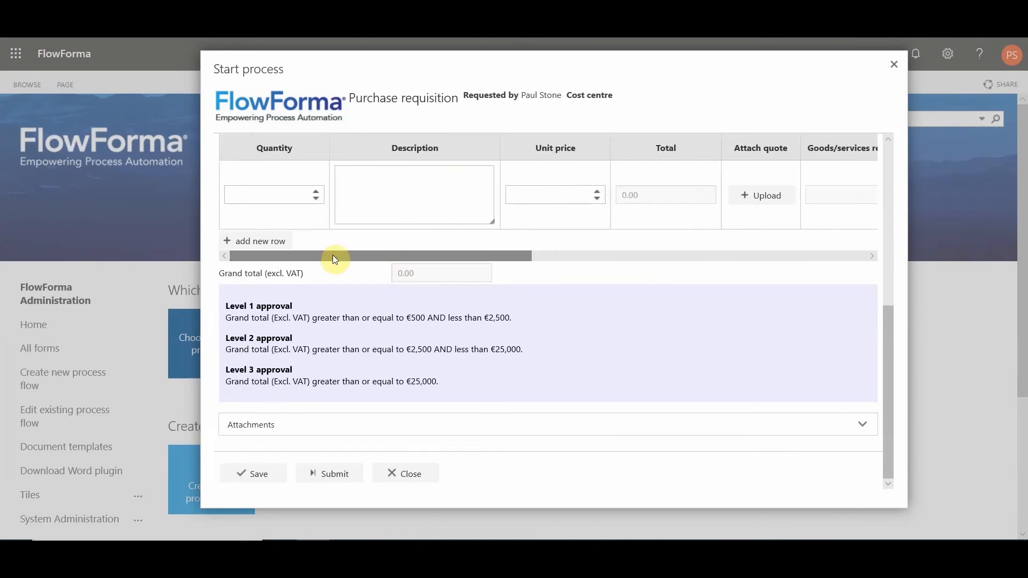
pyautogui.moveTo(511, 563)
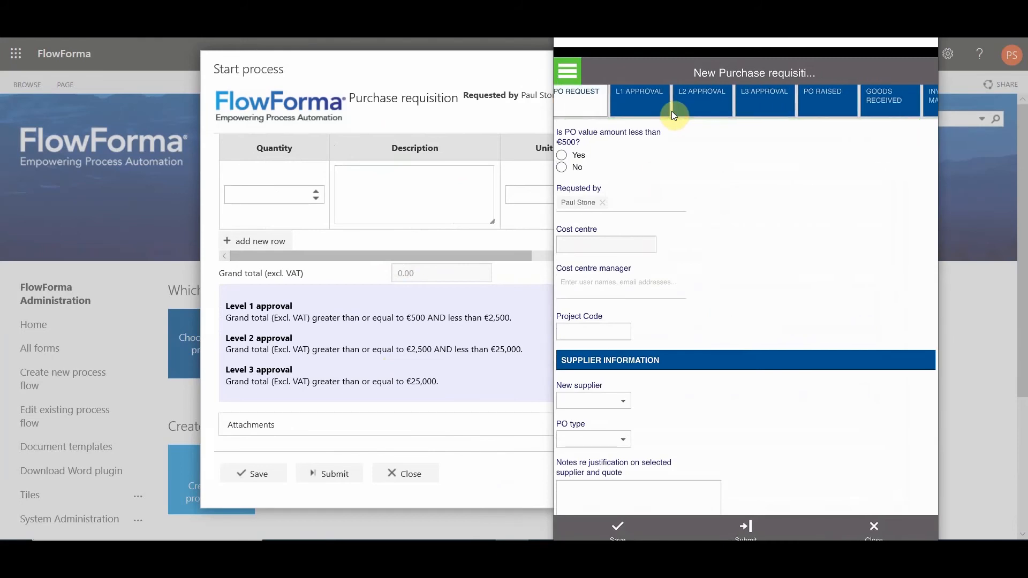
pyautogui.scroll(-3)
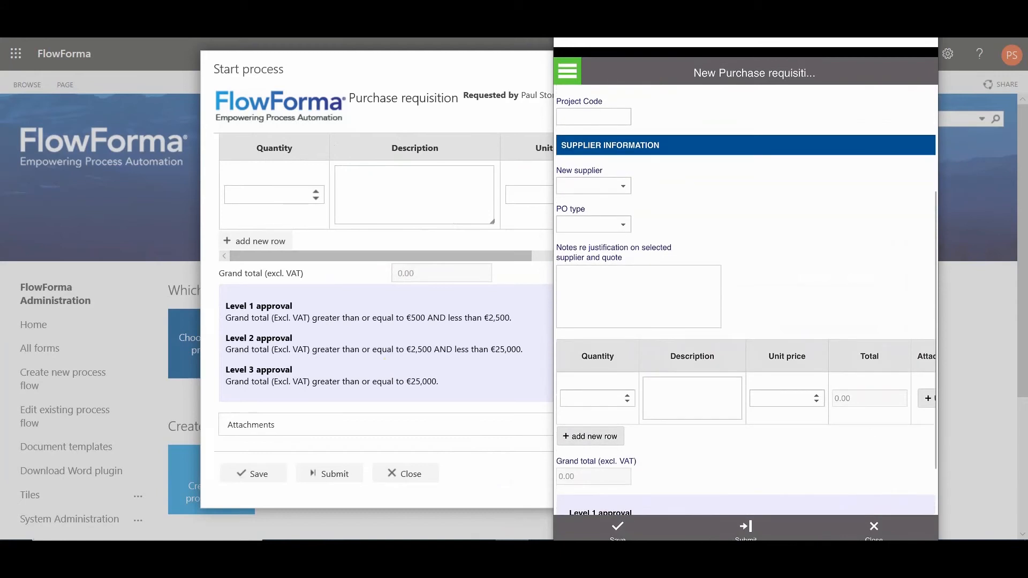
pyautogui.hscroll(3)
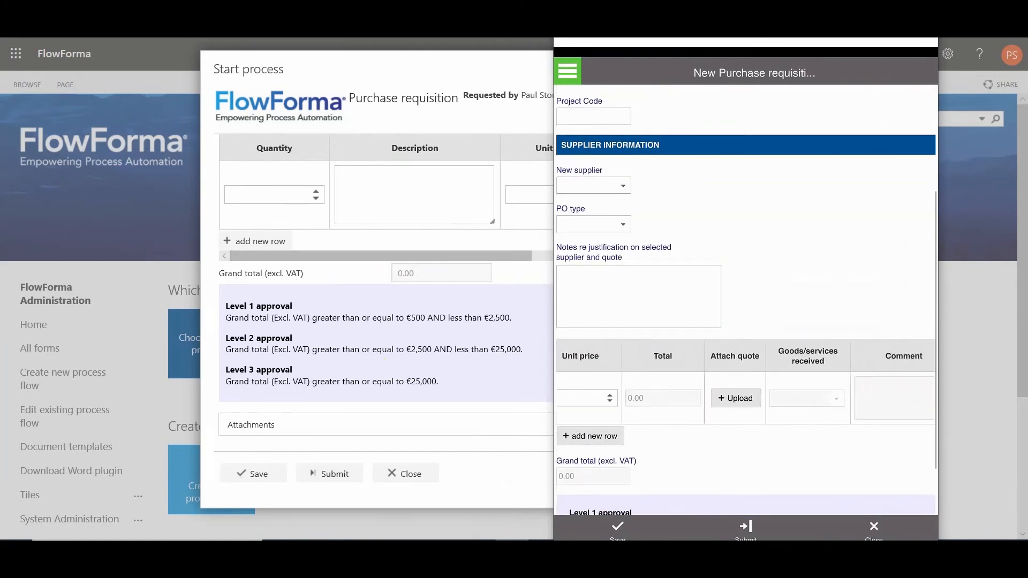
pyautogui.scroll(-3)
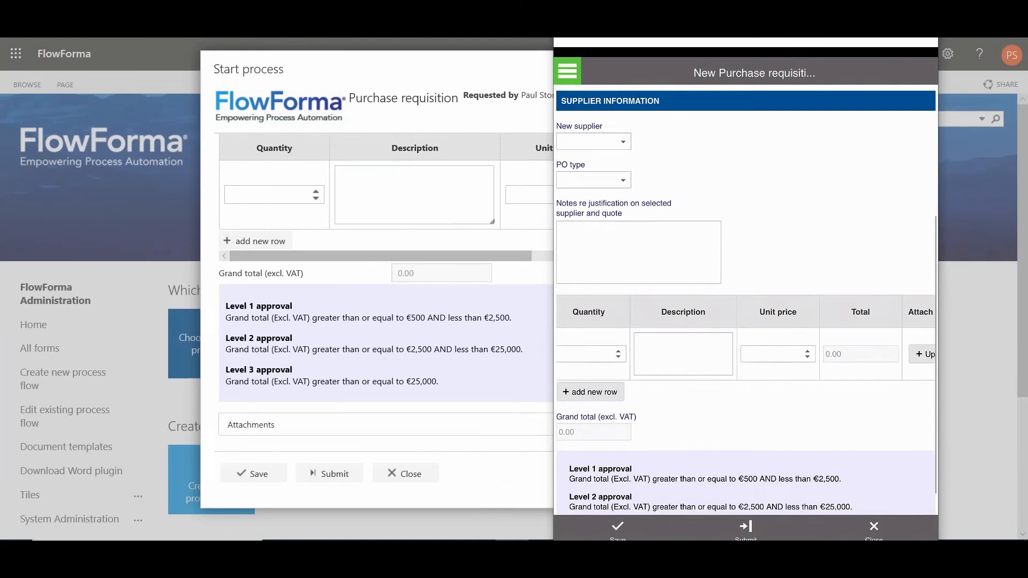
pyautogui.scroll(3)
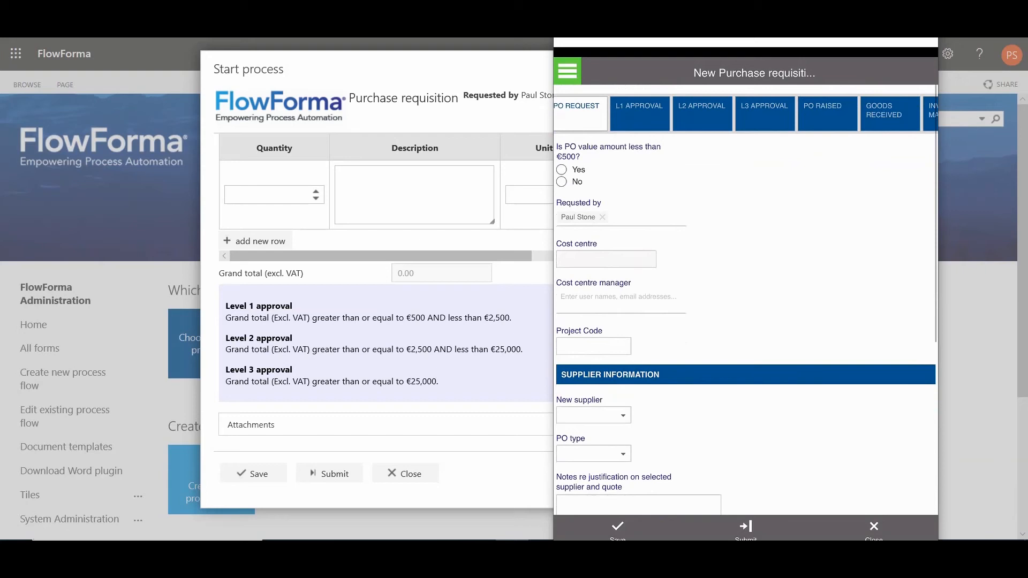
pyautogui.click(567, 71)
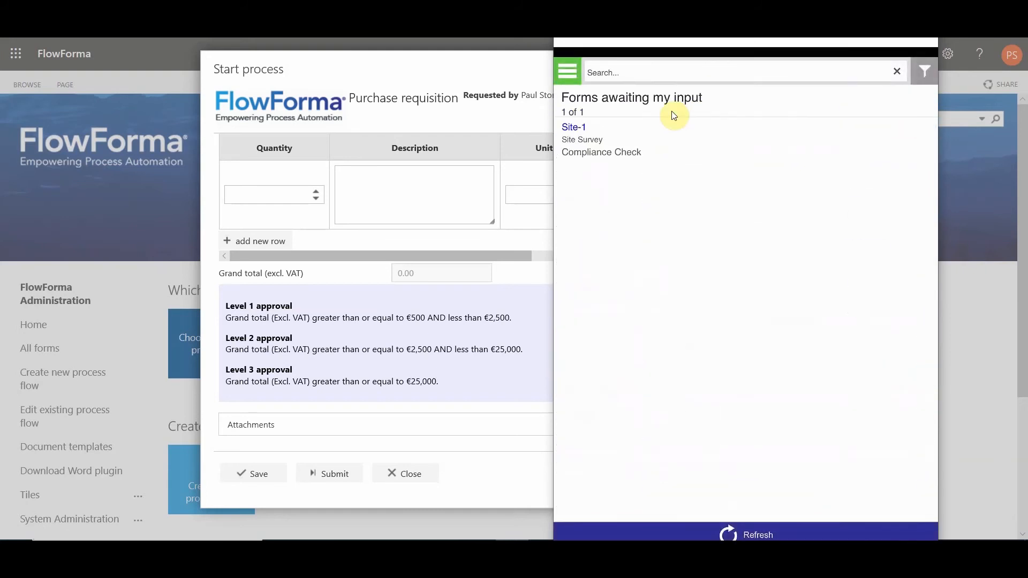
# From the menu's Create new form, start a Site Survey from Process templates.
pyautogui.click(567, 70)
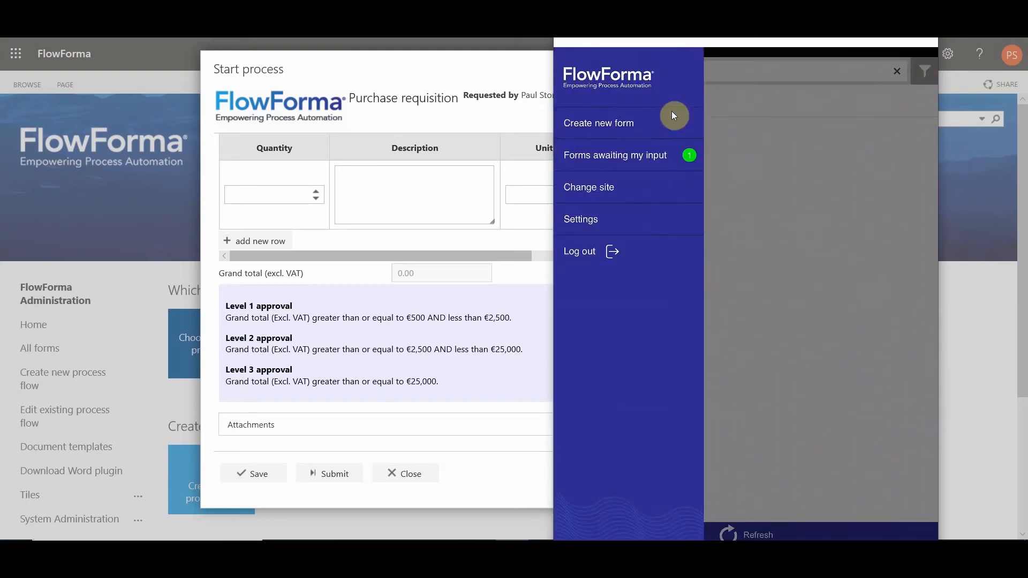
pyautogui.click(598, 123)
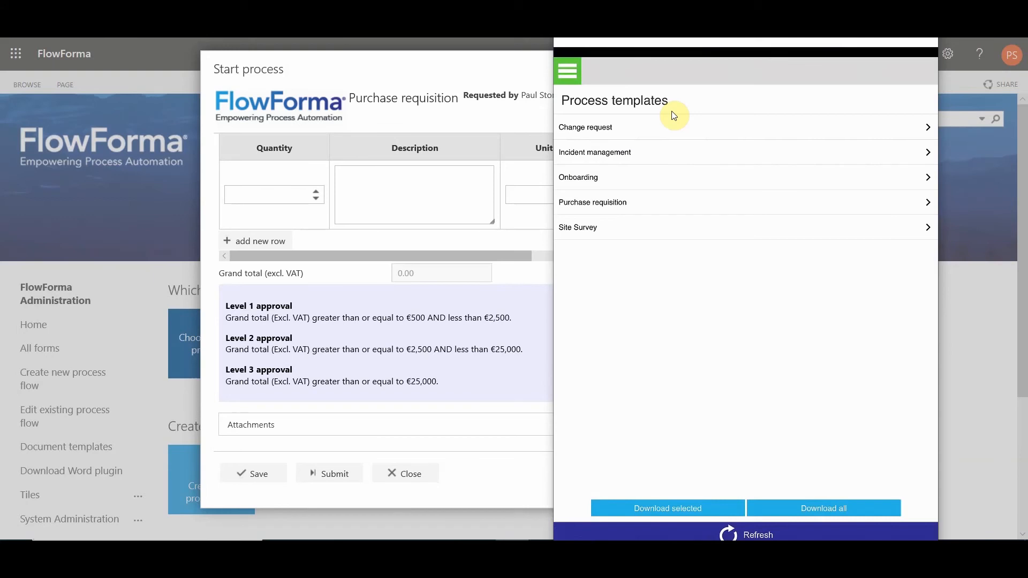
pyautogui.click(578, 227)
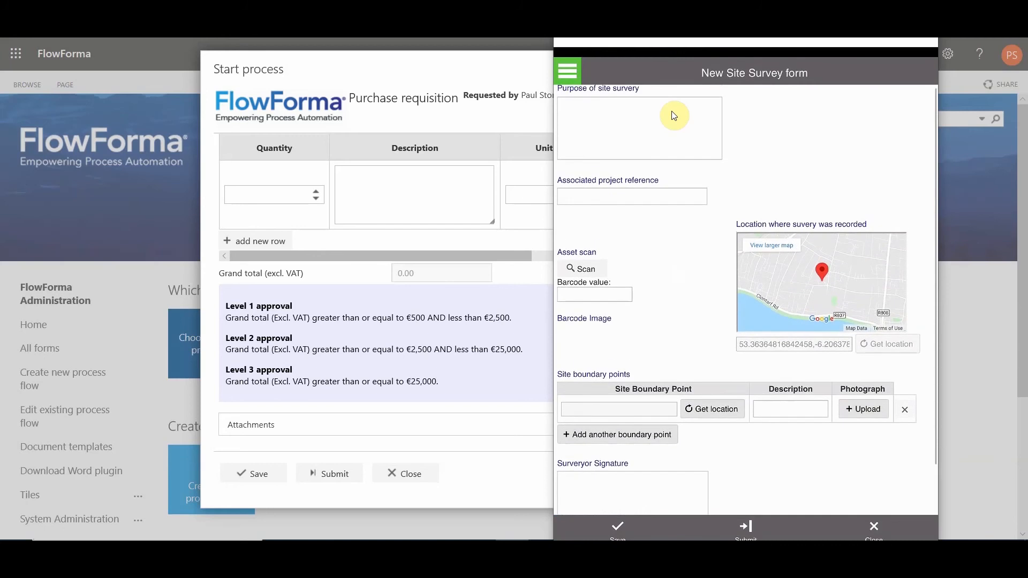
# Capture the first boundary point's location and begin uploading its photograph.
pyautogui.scroll(-3)
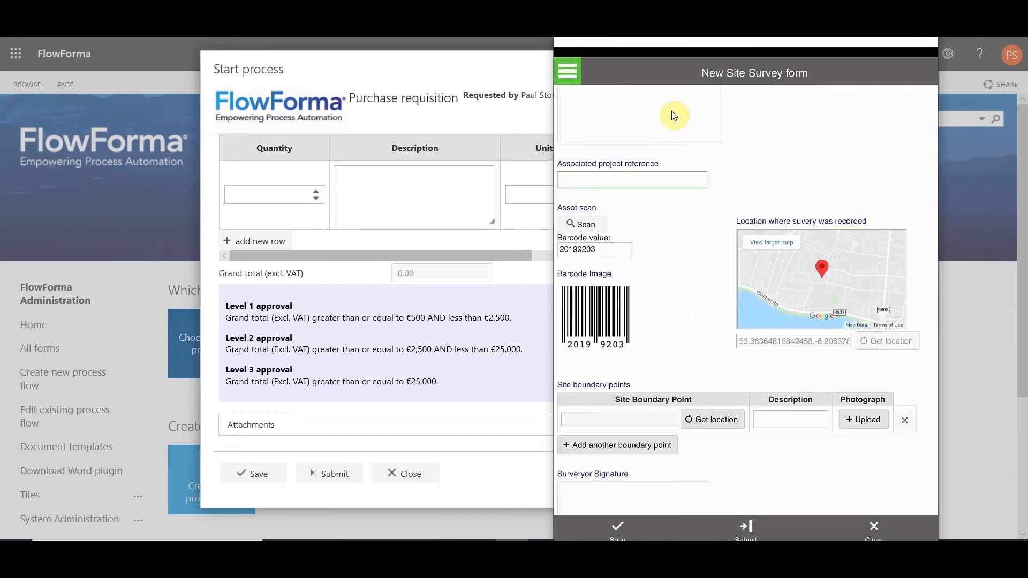
pyautogui.scroll(-3)
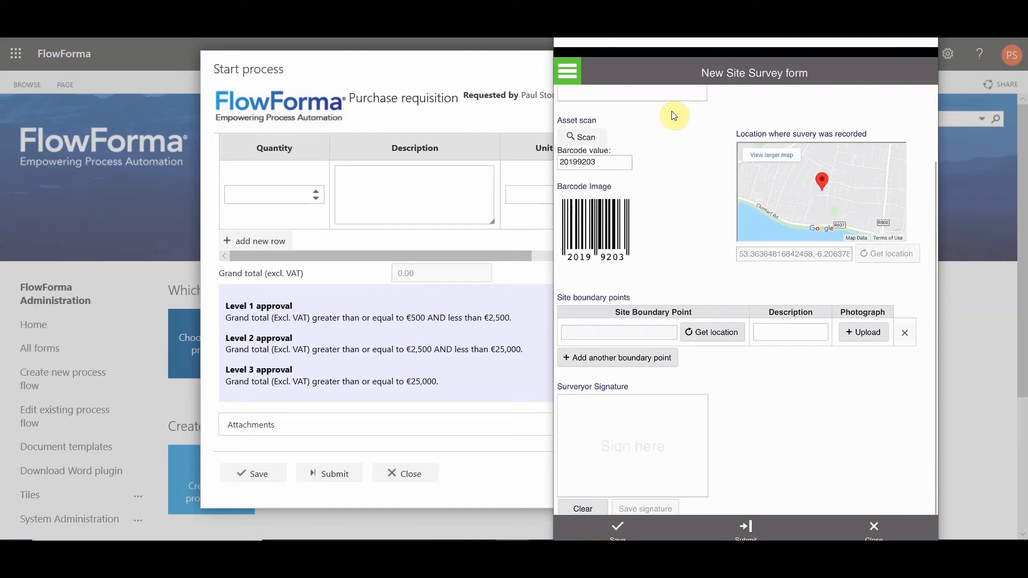
pyautogui.click(712, 332)
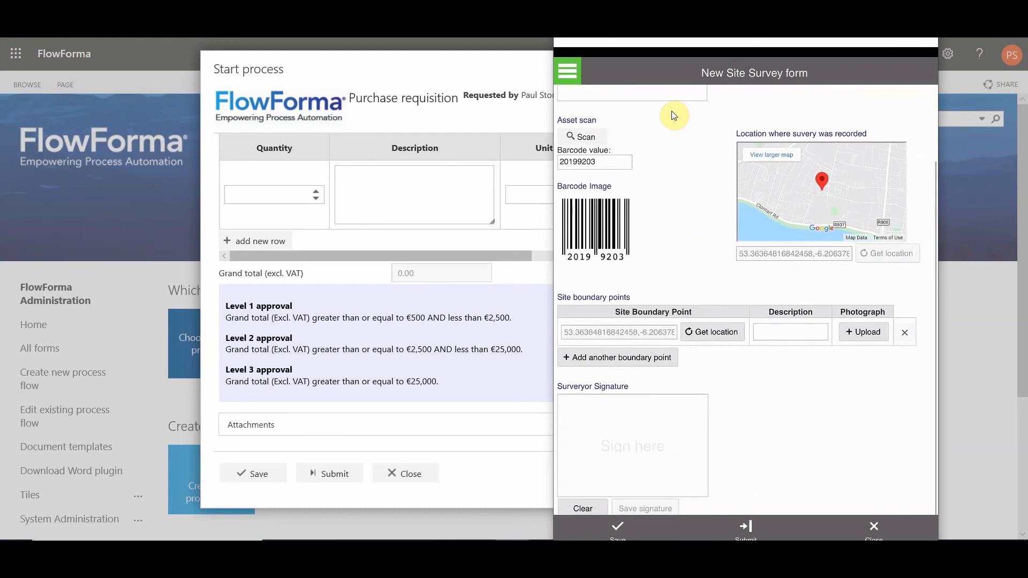
pyautogui.click(862, 332)
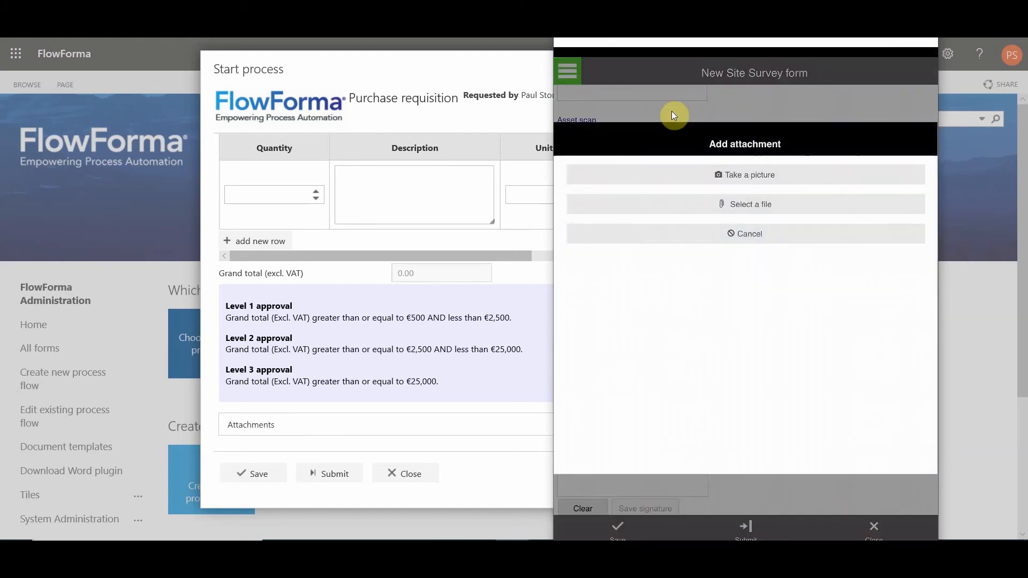
# Take a new camera photo and use it for the boundary point.
pyautogui.click(744, 175)
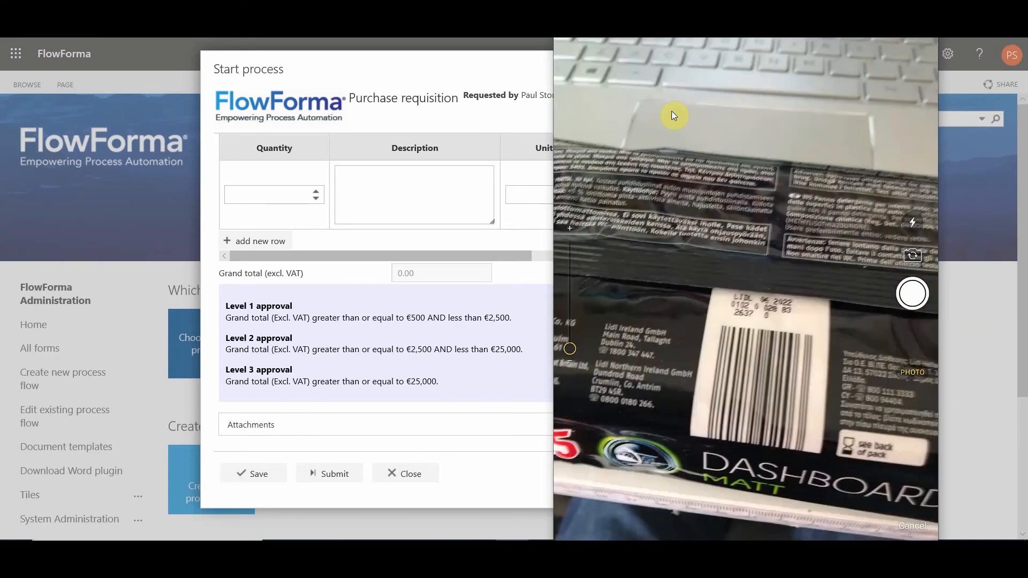
pyautogui.click(911, 293)
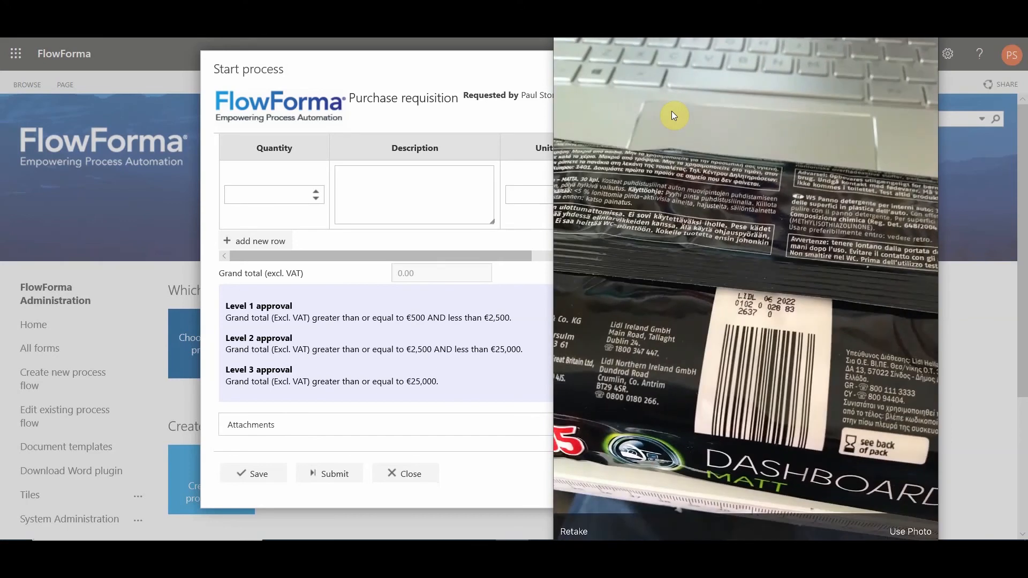
pyautogui.click(910, 532)
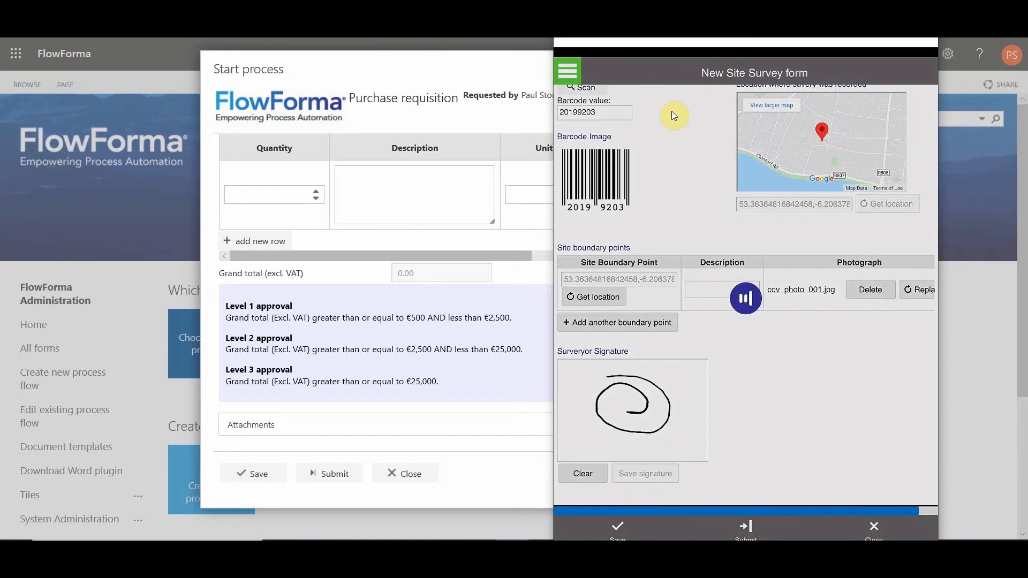
# Submit the Site Survey, then open Site-2 from Forms awaiting my input.
pyautogui.click(744, 529)
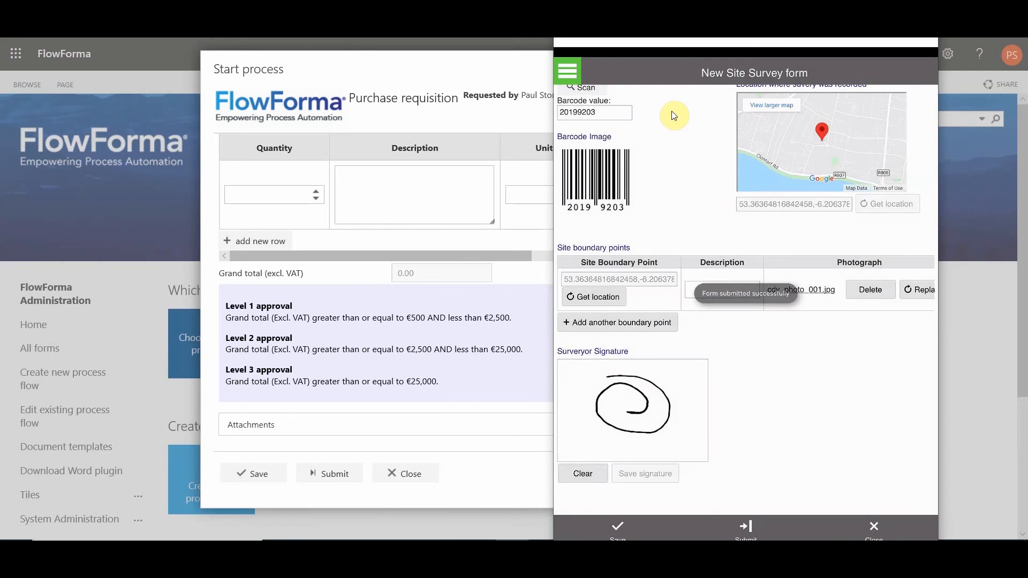
pyautogui.click(567, 70)
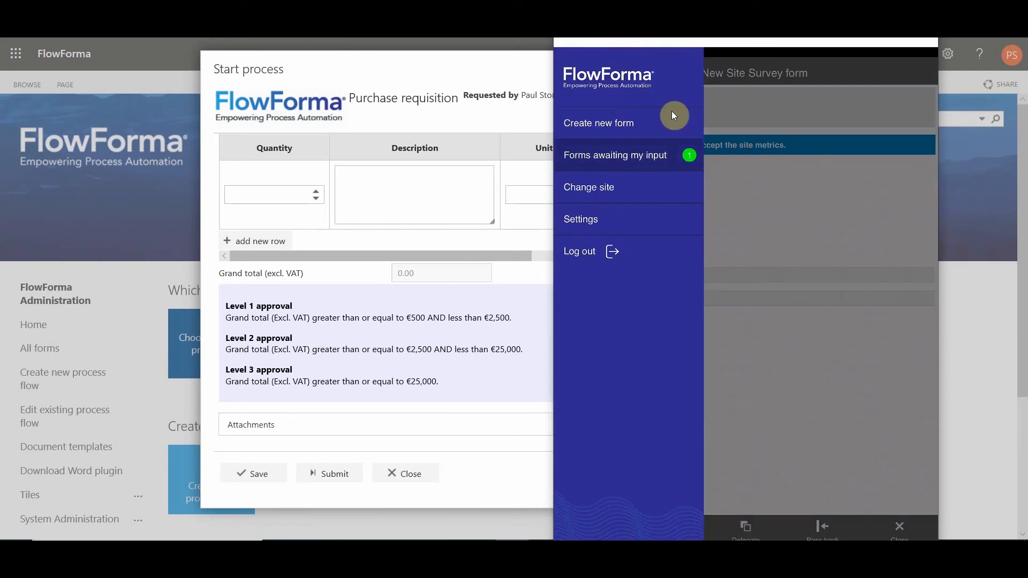
pyautogui.click(615, 155)
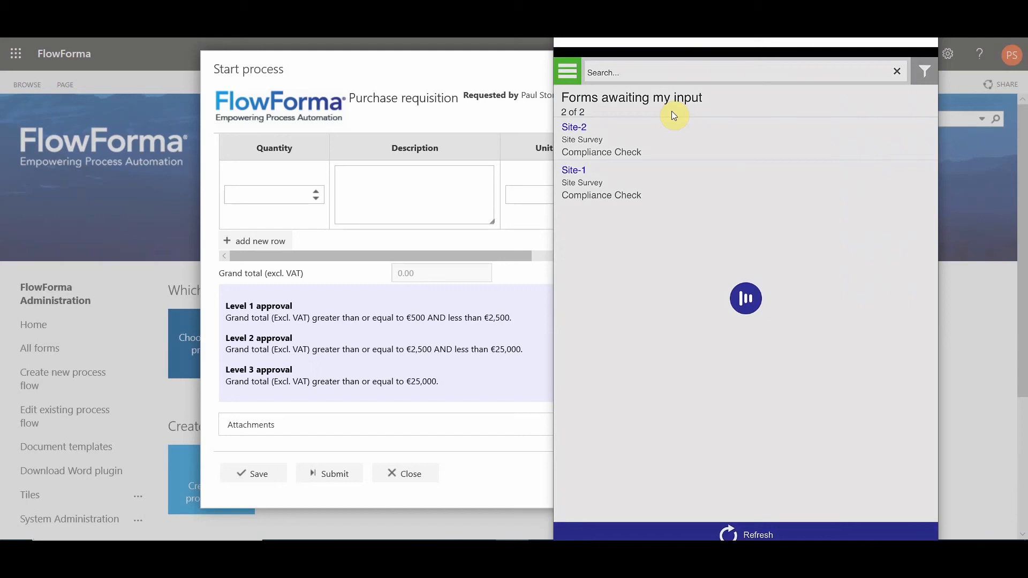
pyautogui.click(573, 127)
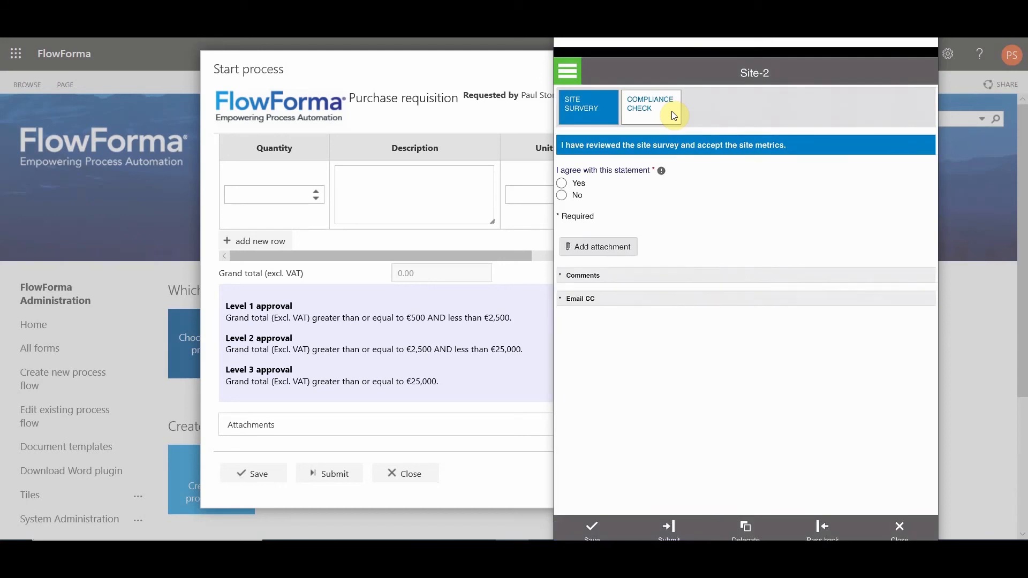
pyautogui.moveTo(709, 178)
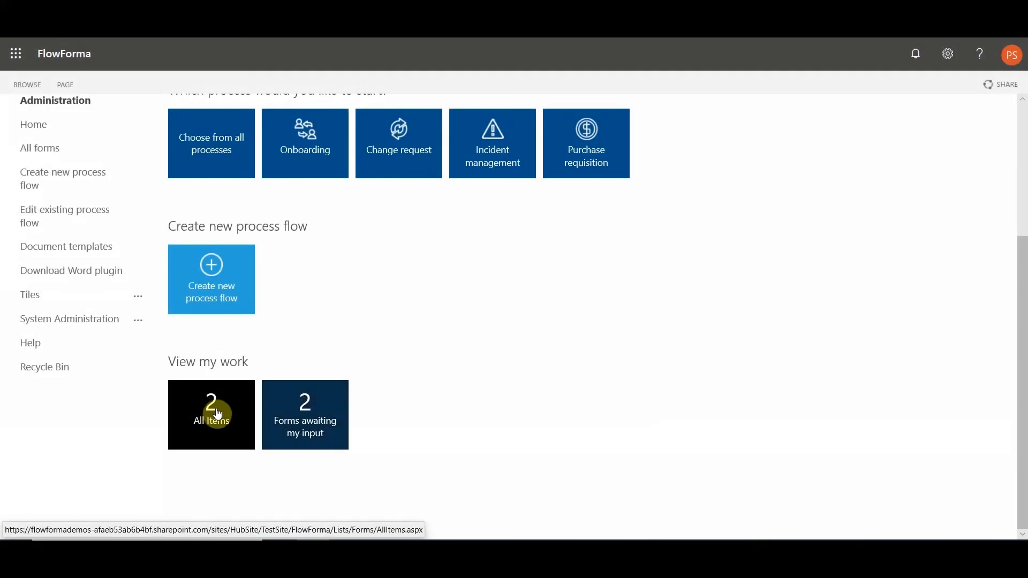
# Open All items under View my work and select the Site-2 entry.
pyautogui.click(211, 414)
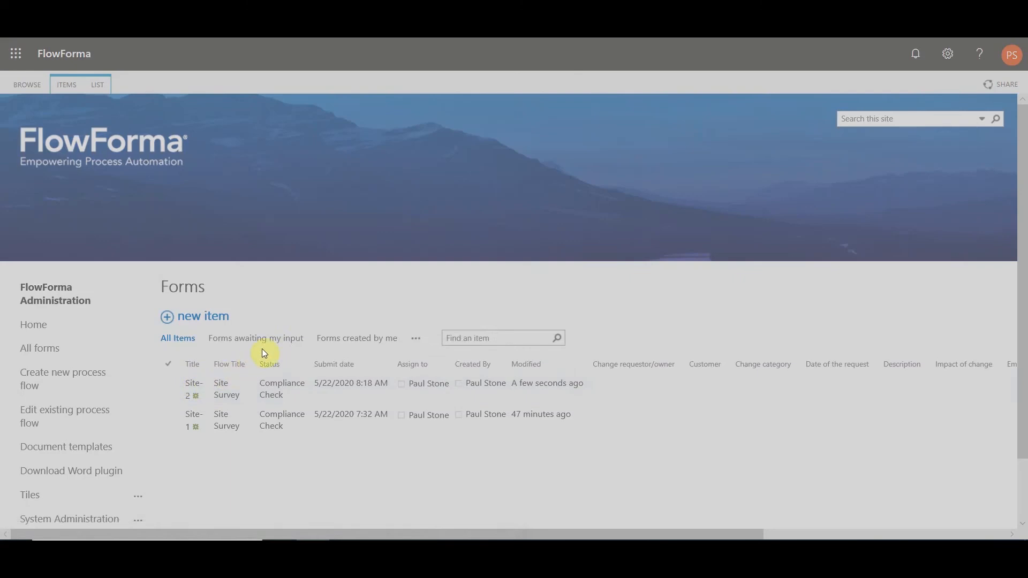
pyautogui.click(187, 388)
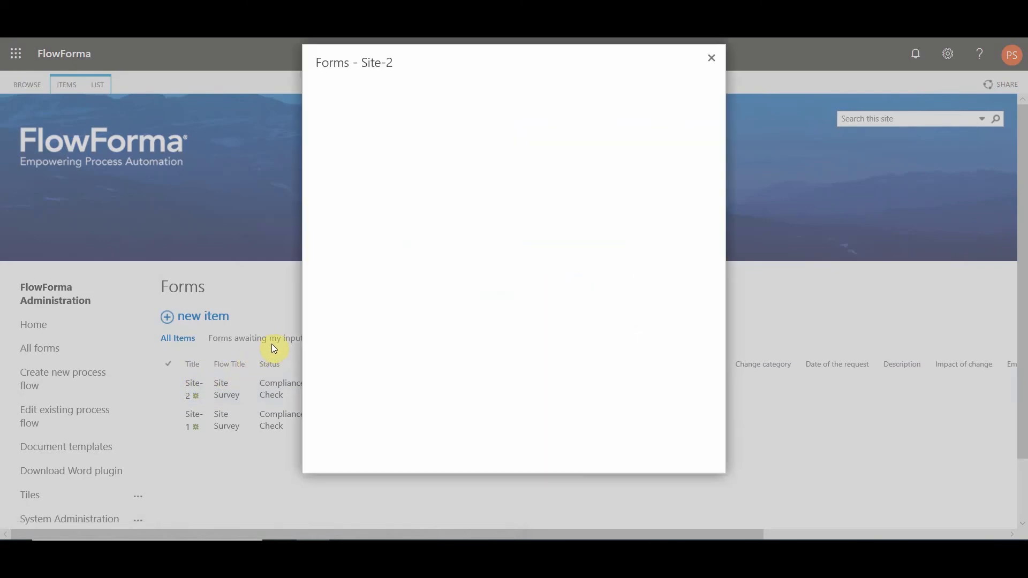